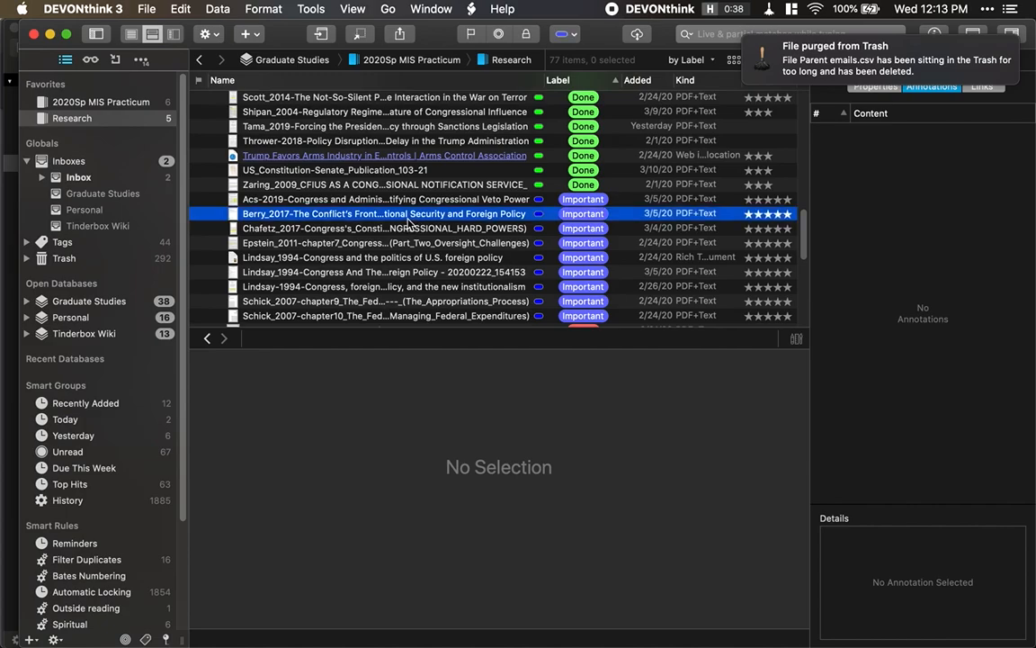
Bring up the Map: New Zettlekasten tab with the Coursework note in the text pane
{"action": "double_click", "coordinate": [385, 213]}
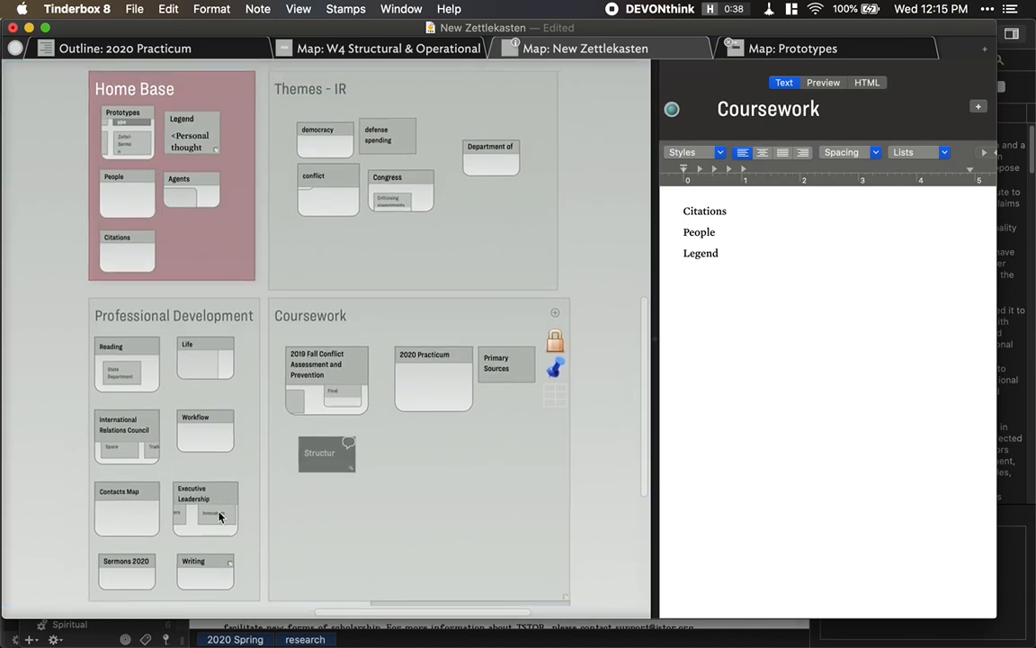
{"action": "mouse_move", "coordinate": [338, 206]}
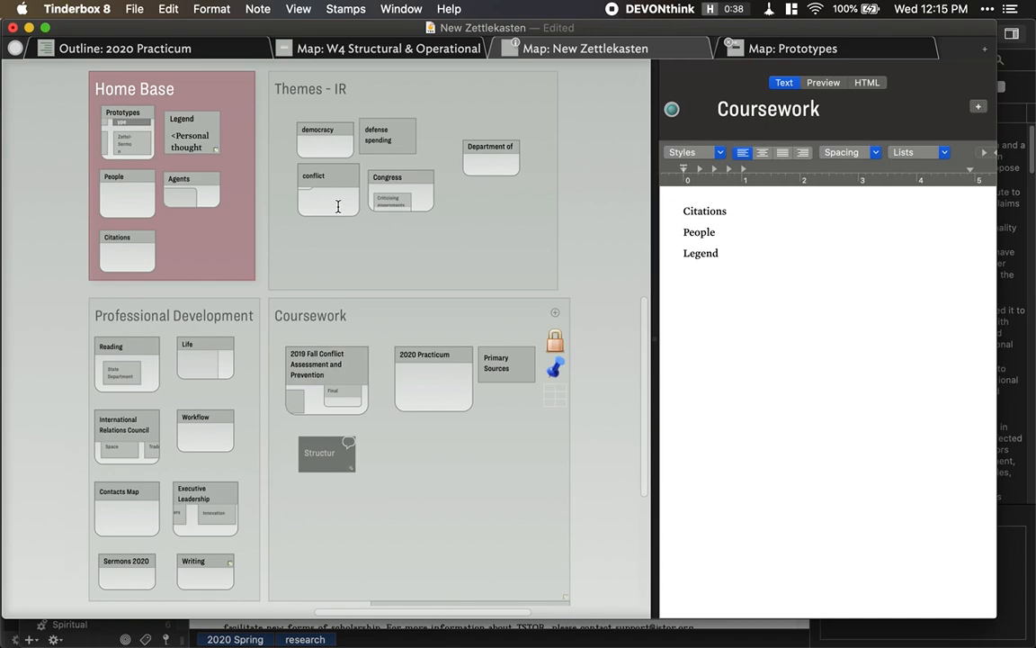
{"action": "left_click", "coordinate": [389, 48]}
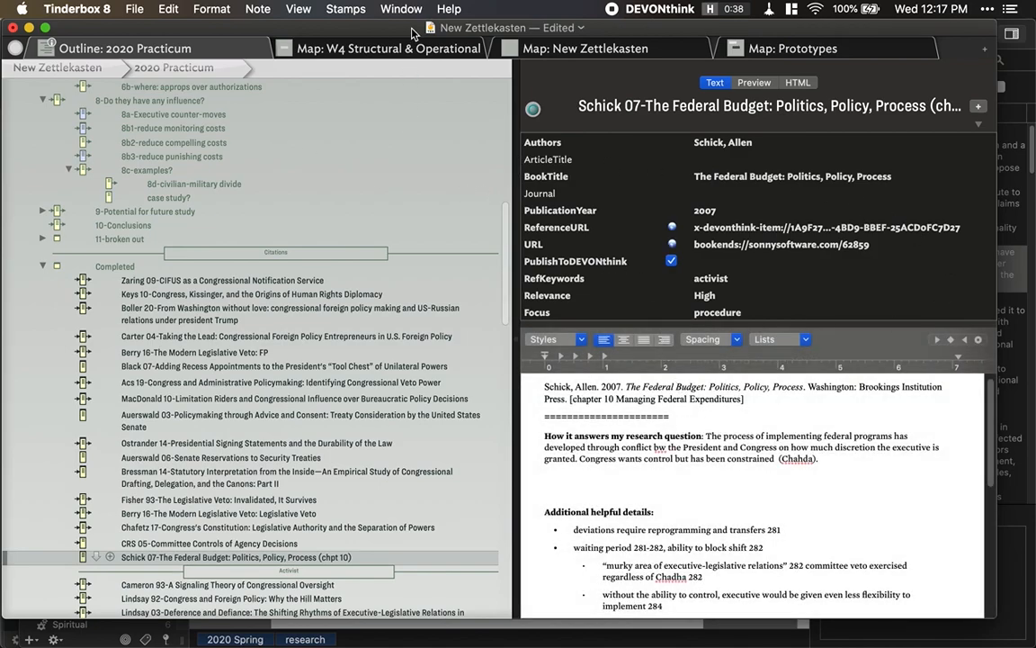
Select the Schick 07 Federal Budget note under Completed to see its attributes and reading notes
{"action": "left_click", "coordinate": [265, 576]}
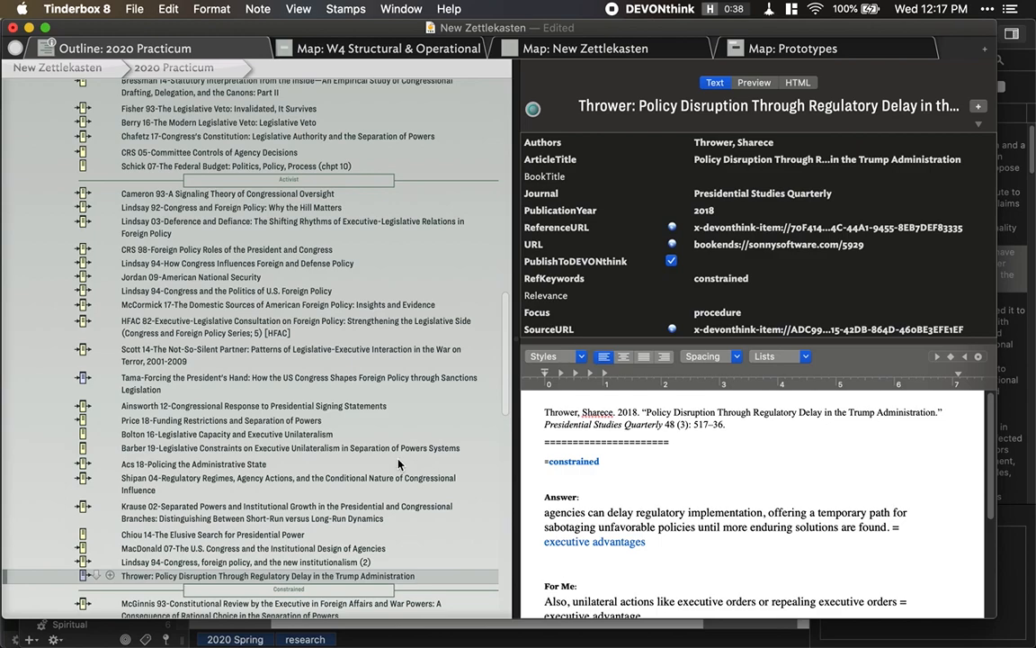
Follow the Thrower note's x-devonthink-item ReferenceURL to the highlighted PDF passage in DEVONthink
{"action": "left_click", "coordinate": [718, 472]}
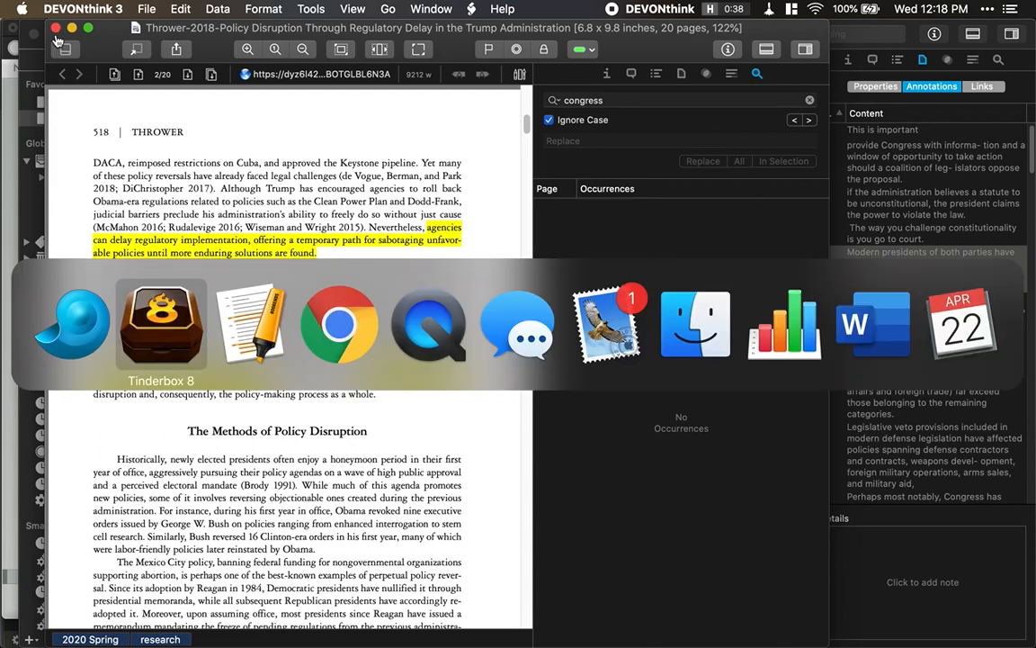
Check the executive advantages link reaches 2b-constrained/reactive, then return to the Thrower note
{"action": "left_click", "coordinate": [161, 324]}
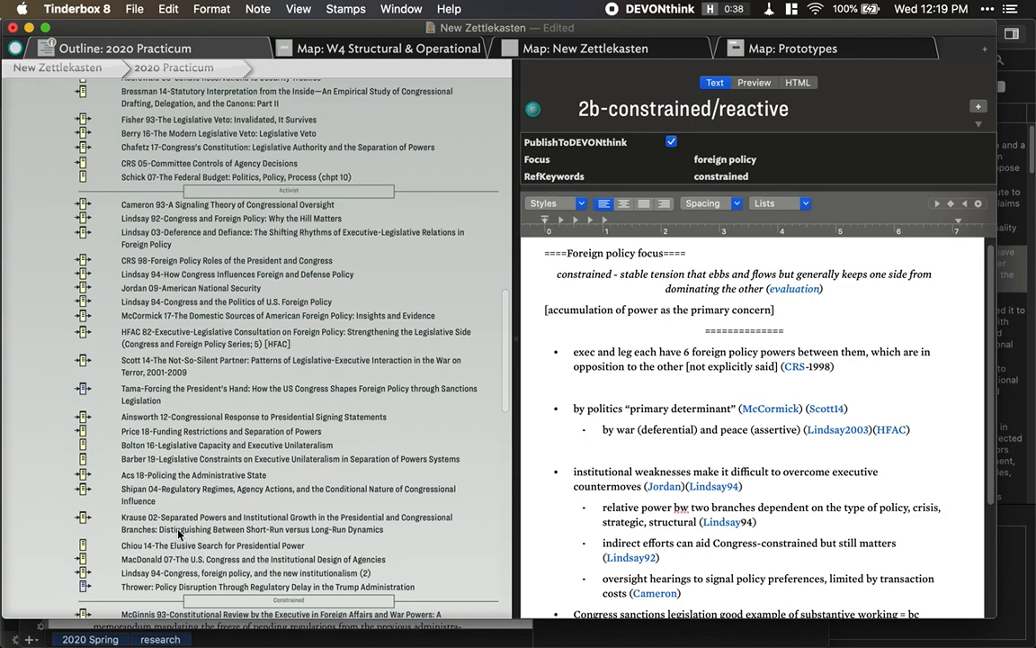
{"action": "left_click", "coordinate": [265, 586]}
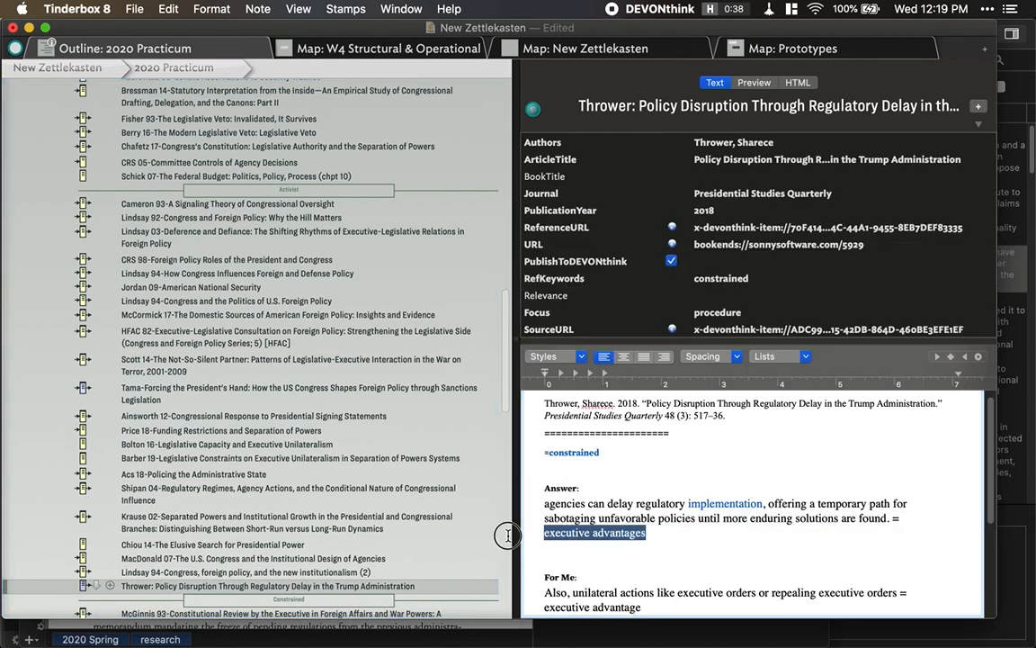
{"action": "scroll", "scroll_direction": "up", "scroll_amount": 3}
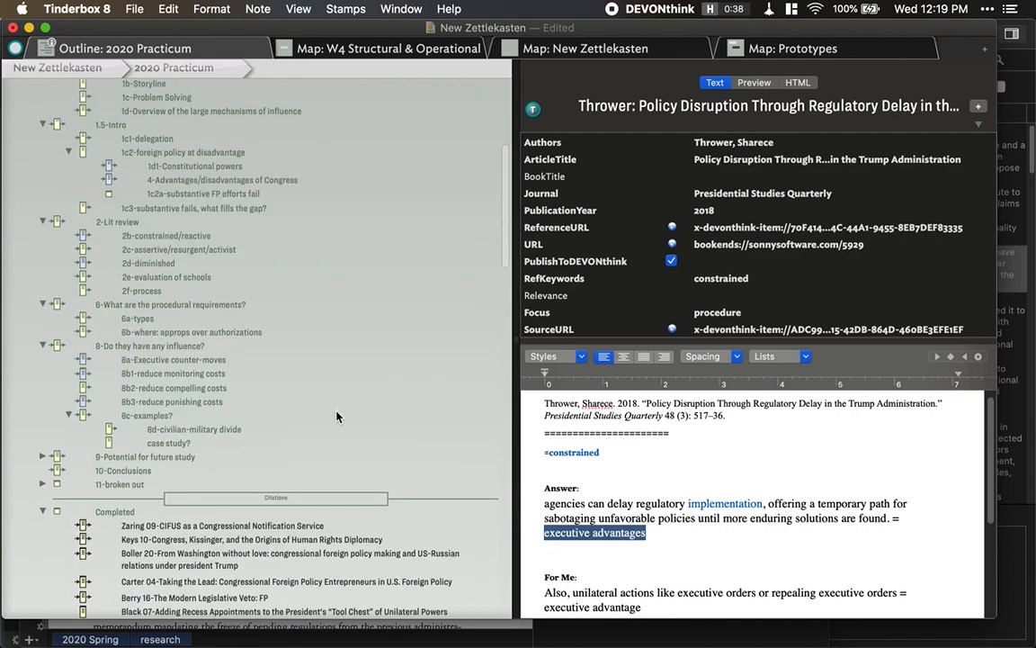